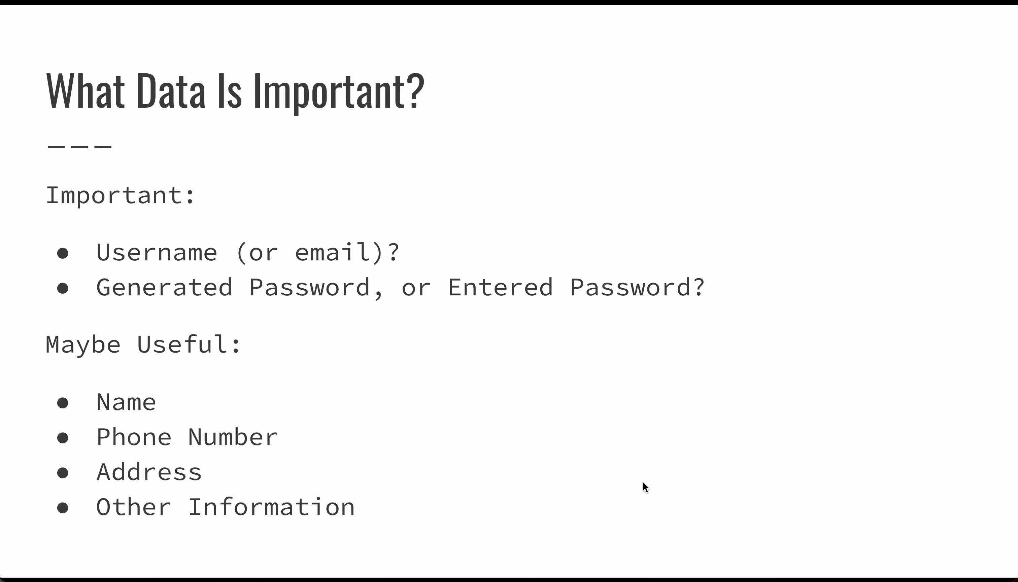
Advance to the 'Collect and Store User Information' slide
key(Right)
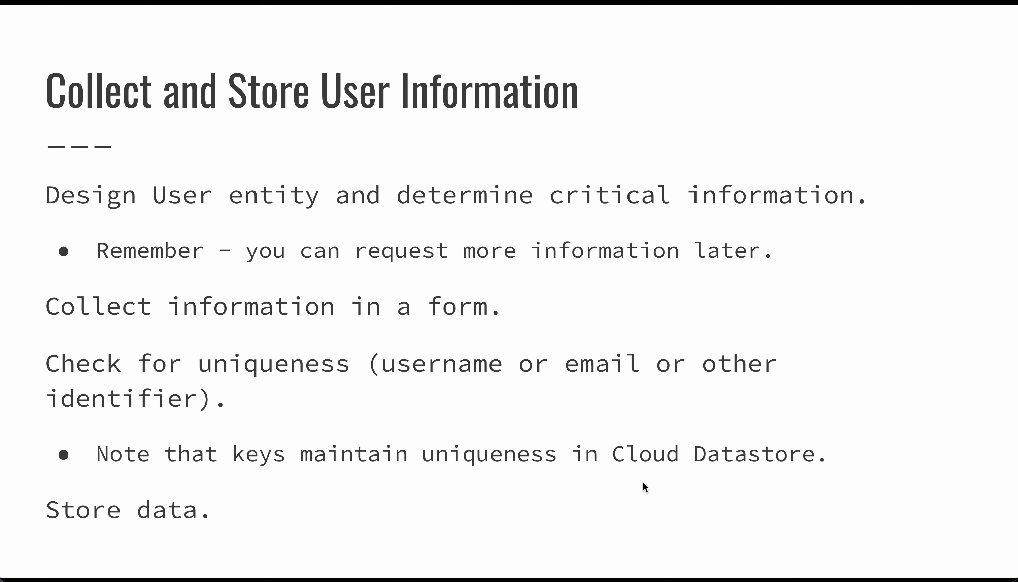
Advance to the 'Authenticating a User' slide with its password-checking steps
key(Right)
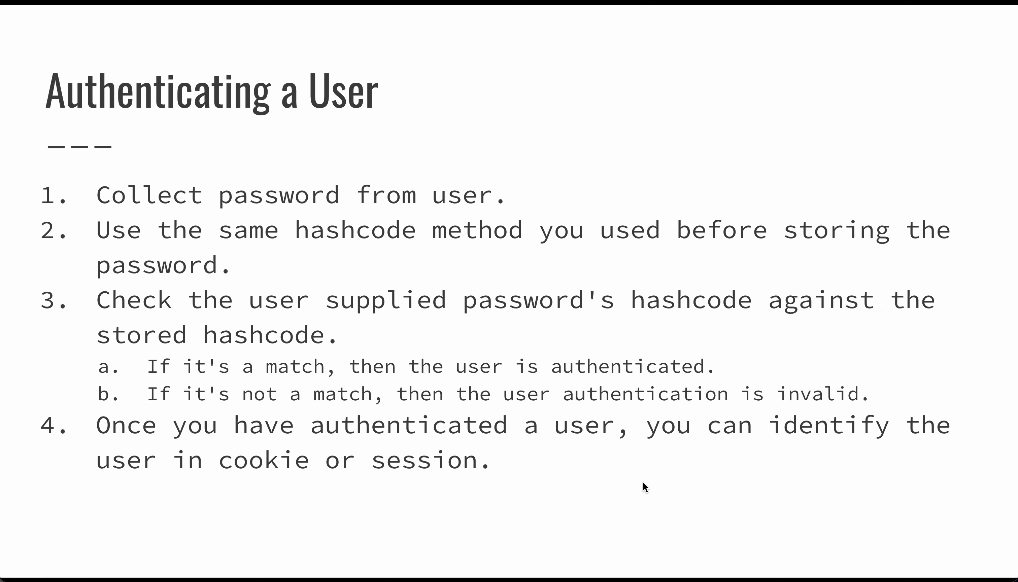
Advance to the 'Sample Custom Authorization' slide on the step17 learning-management project
key(Right)
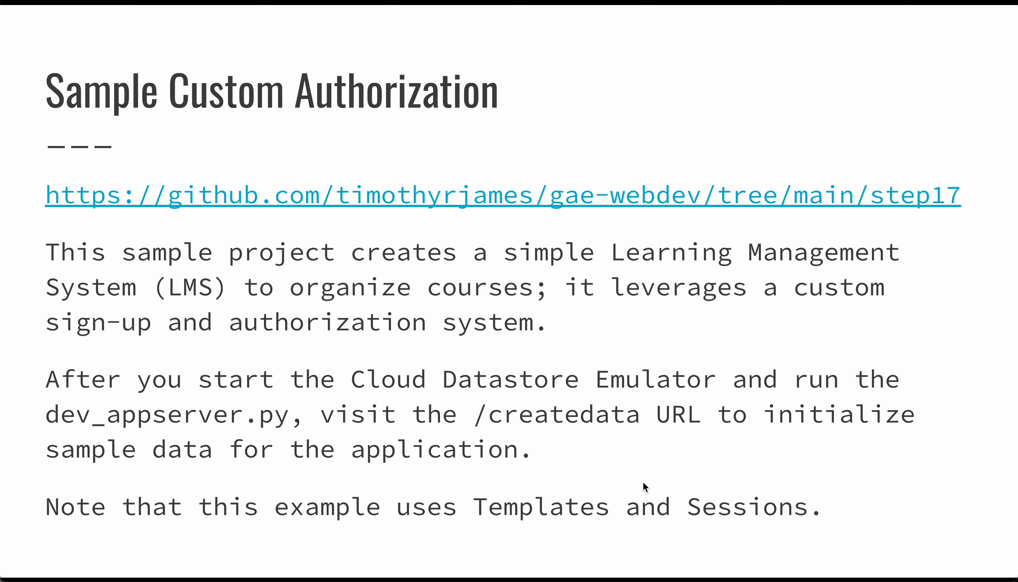
Advance to the closing 'Questions?' slide with its empty two-column table
key(Right)
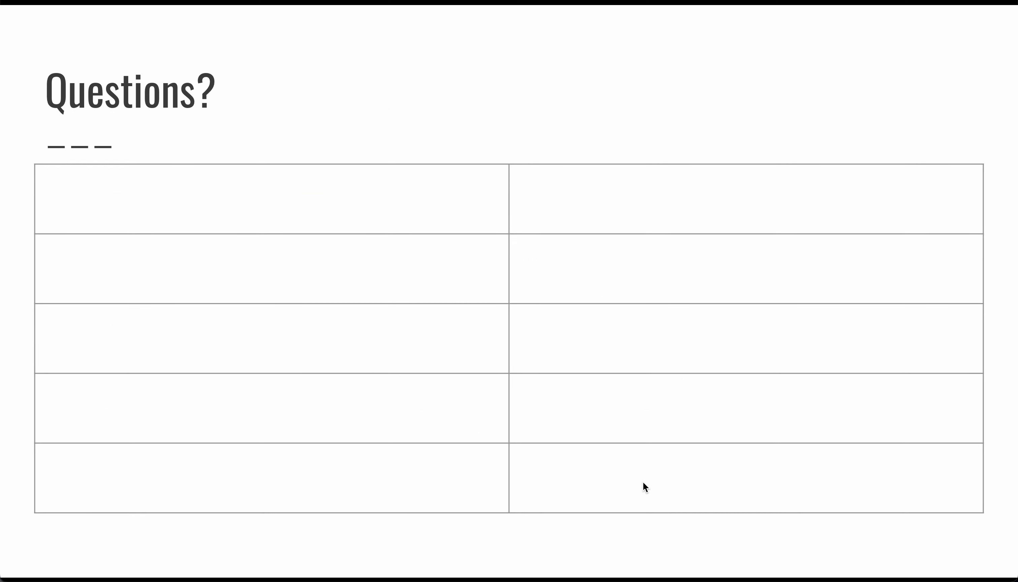